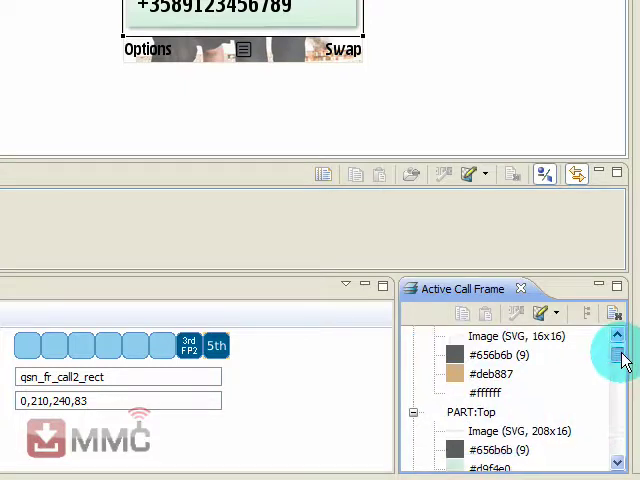
Step: Bring up the Reference to Color choices for the Top-Left part's #deb887 colour
{"action": "scroll", "scroll_direction": "down", "scroll_amount": 3}
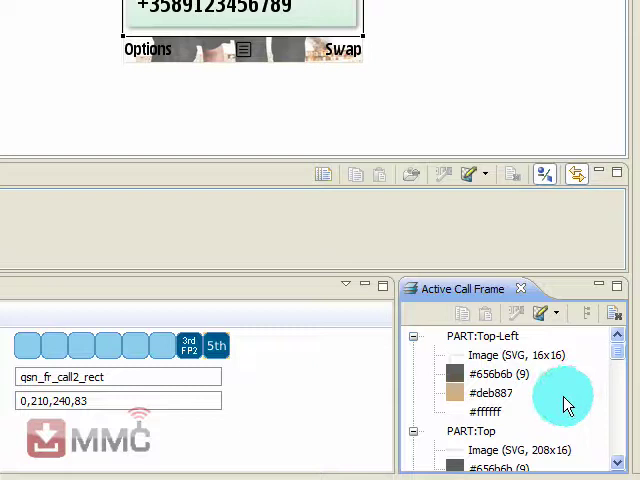
{"action": "mouse_move", "coordinate": [530, 400]}
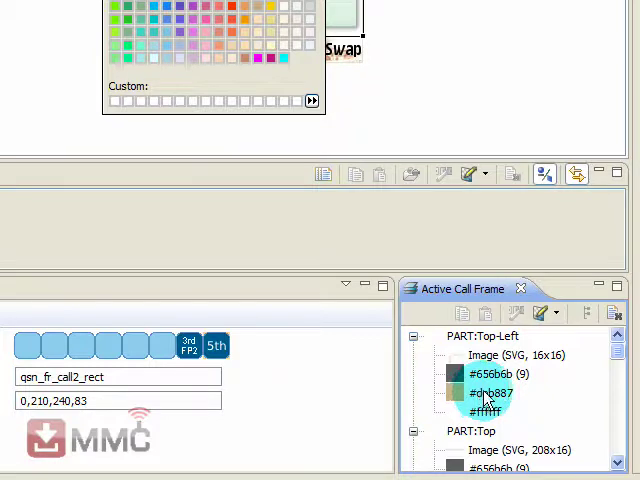
{"action": "left_click", "coordinate": [490, 392]}
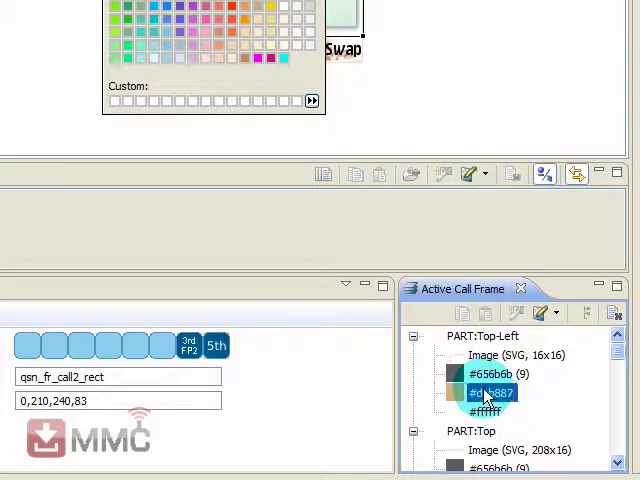
{"action": "right_click", "coordinate": [488, 392]}
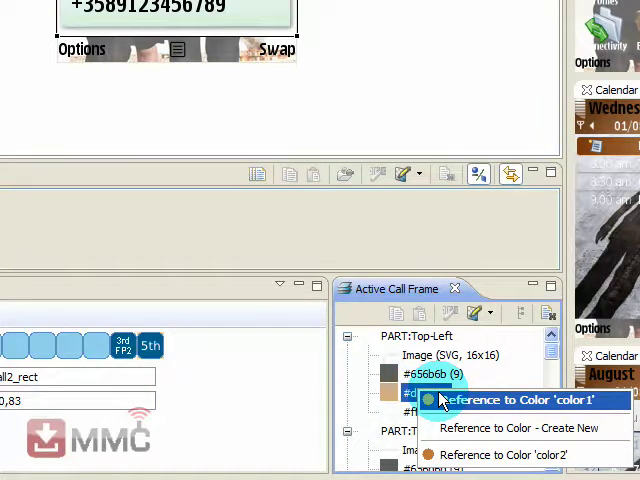
Step: Reference Top-Left to 'color 1', then show colour-reference choices for the Top part's #e9f4e0
{"action": "left_click", "coordinate": [504, 400]}
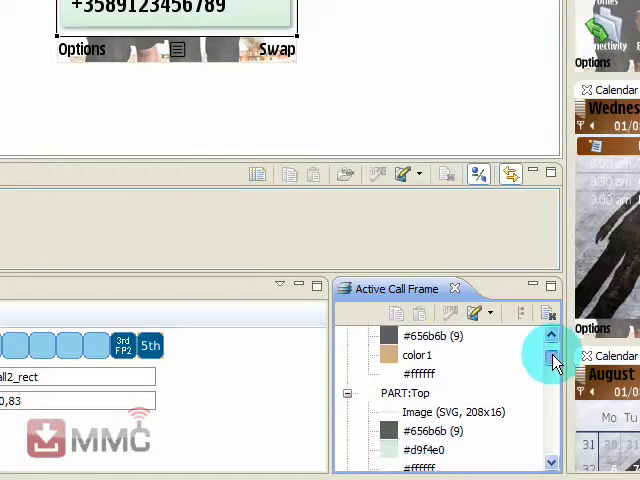
{"action": "scroll", "scroll_direction": "down", "scroll_amount": 3}
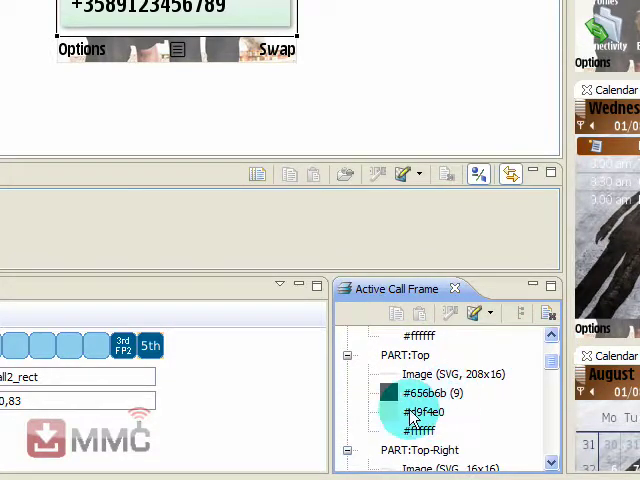
{"action": "left_click", "coordinate": [426, 412]}
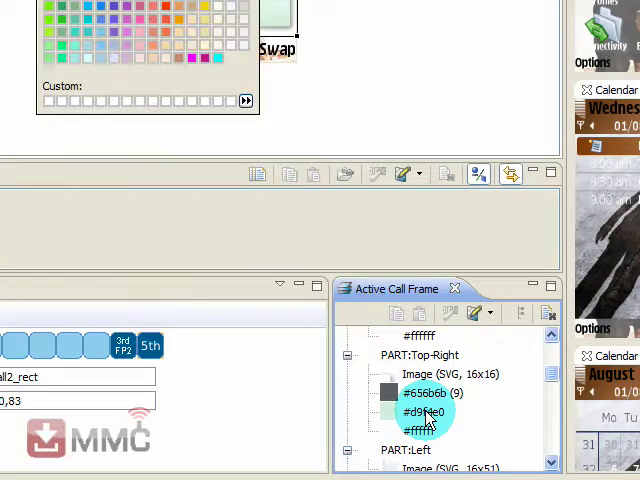
{"action": "right_click", "coordinate": [416, 412]}
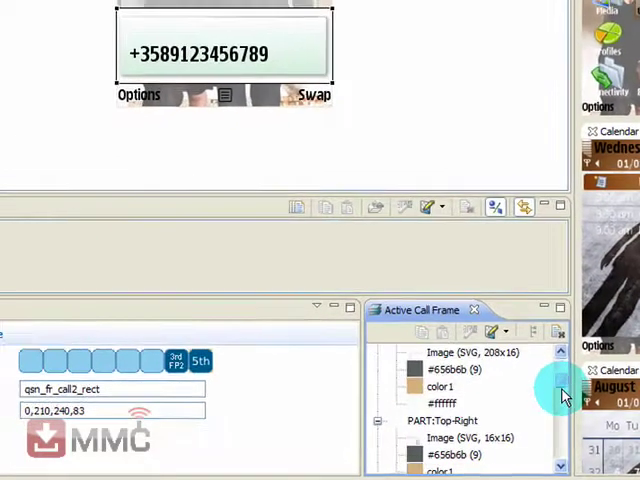
{"action": "scroll", "scroll_direction": "down", "scroll_amount": 3}
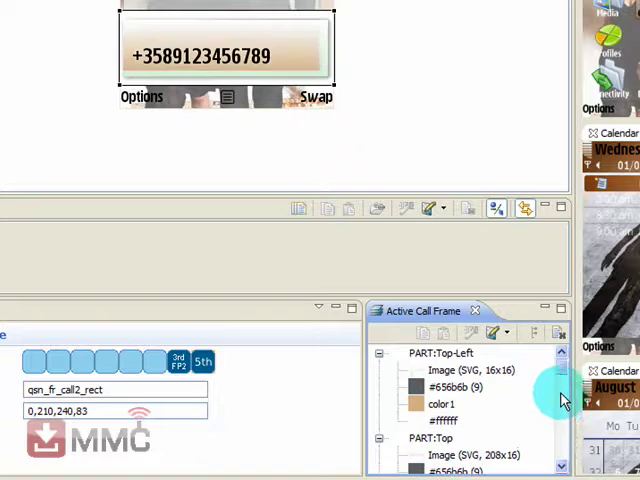
Step: Finish the Top colour reference and switch the preview to landscape, selecting the top softkey text
{"action": "left_click", "coordinate": [440, 404]}
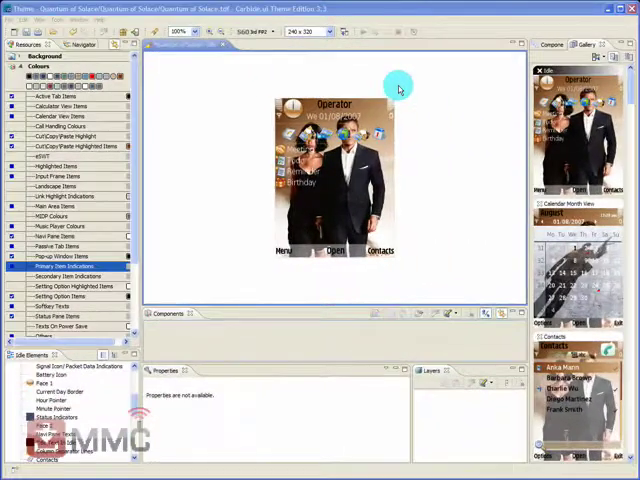
{"action": "mouse_move", "coordinate": [462, 120]}
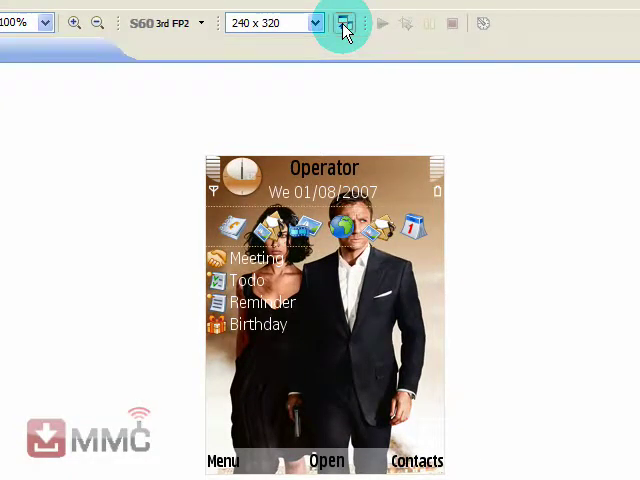
{"action": "left_click", "coordinate": [344, 24]}
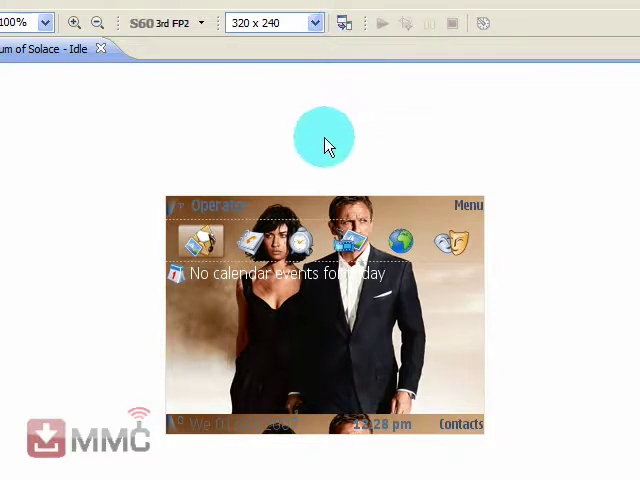
{"action": "mouse_move", "coordinate": [516, 188]}
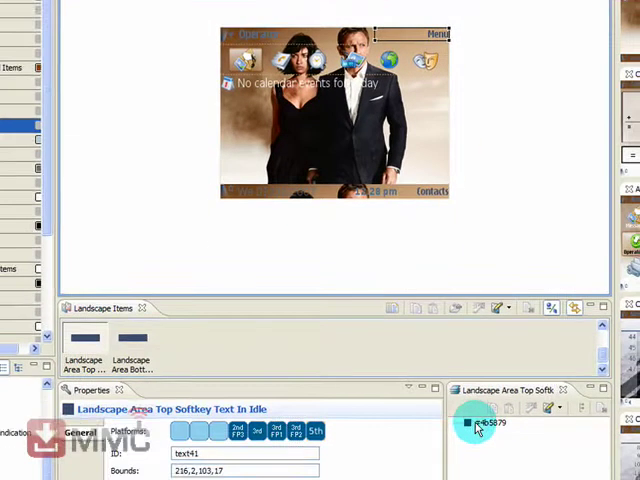
{"action": "left_click", "coordinate": [468, 422]}
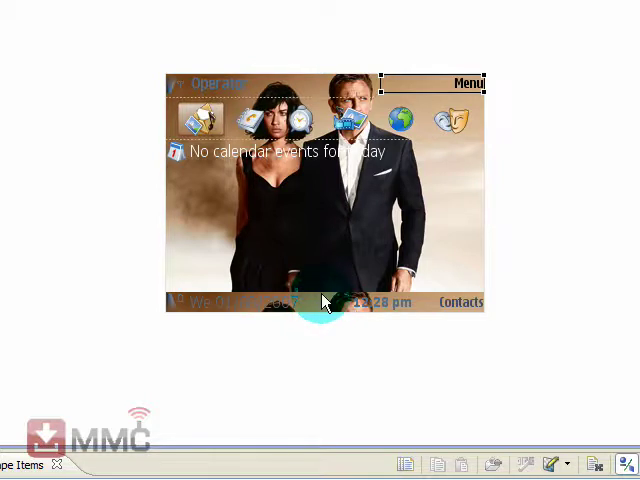
{"action": "mouse_move", "coordinate": [418, 312]}
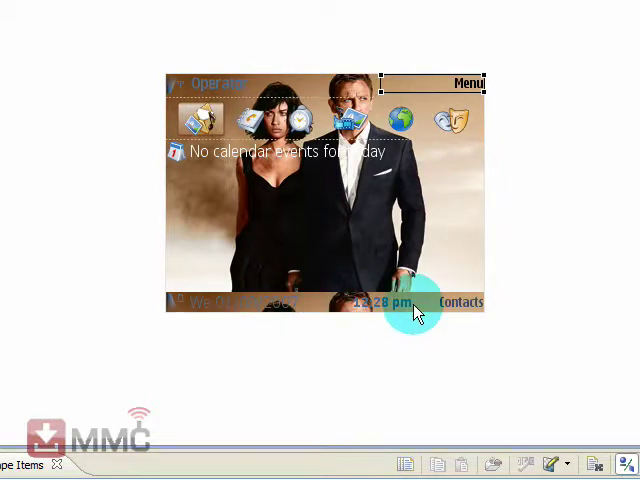
{"action": "mouse_move", "coordinate": [428, 316]}
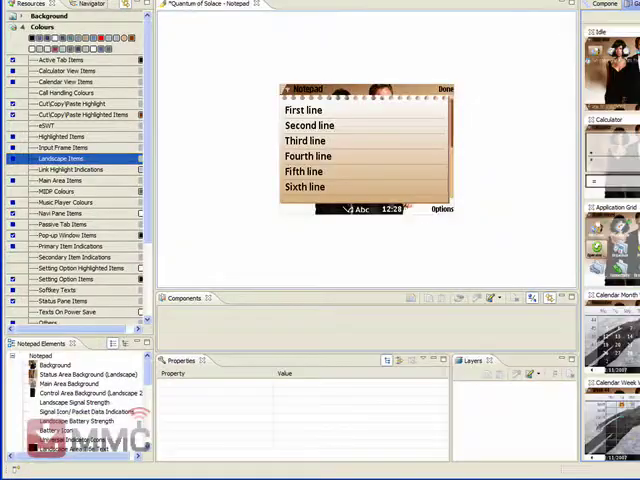
Step: Target S60 3rd Edition FP1 BaseGraphics and preview the idle screen in landscape
{"action": "left_click", "coordinate": [190, 28]}
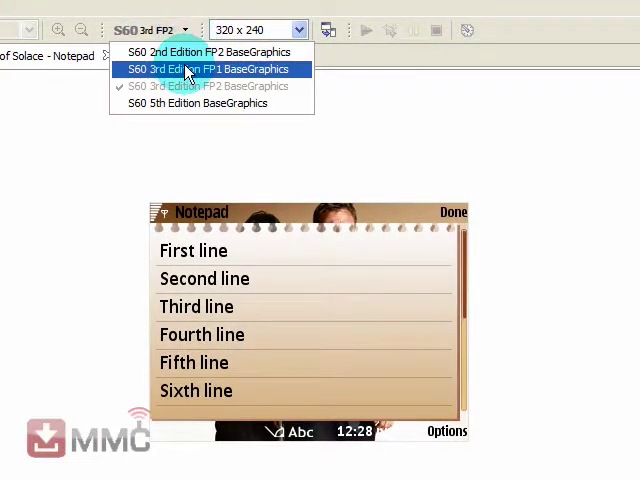
{"action": "left_click", "coordinate": [200, 68]}
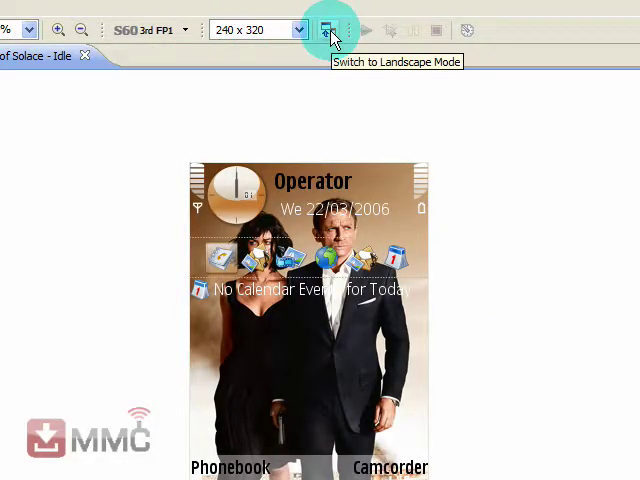
{"action": "left_click", "coordinate": [328, 28]}
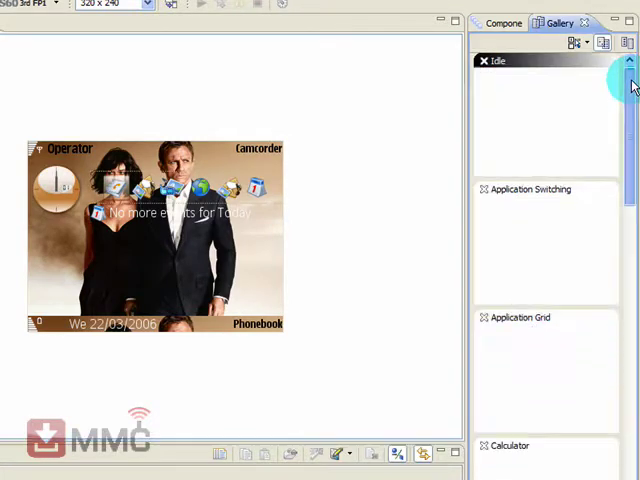
Step: Scroll the Gallery view through other screen previews such as Application Grid and Calculator
{"action": "scroll", "scroll_direction": "down", "scroll_amount": 3}
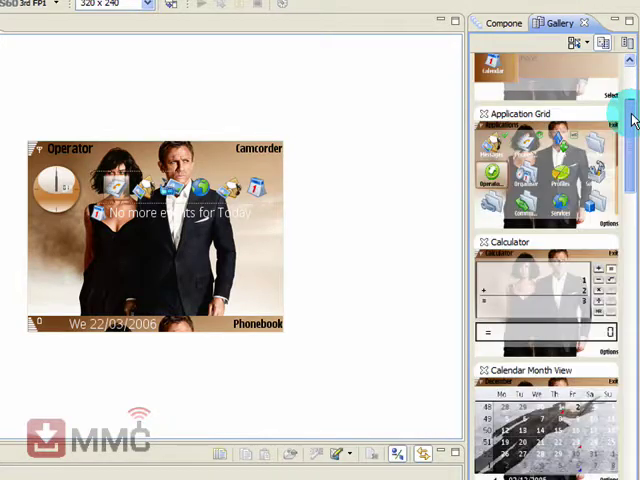
{"action": "scroll", "scroll_direction": "down", "scroll_amount": 3}
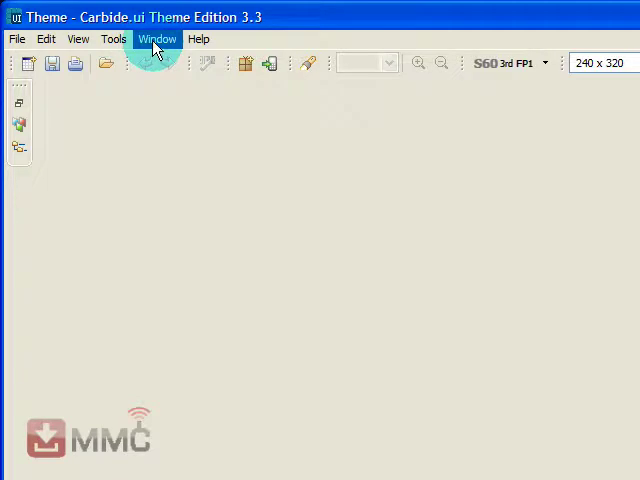
Step: Reset the Theme perspective to defaults via Window > Reset Perspective, confirming OK
{"action": "left_click", "coordinate": [156, 40]}
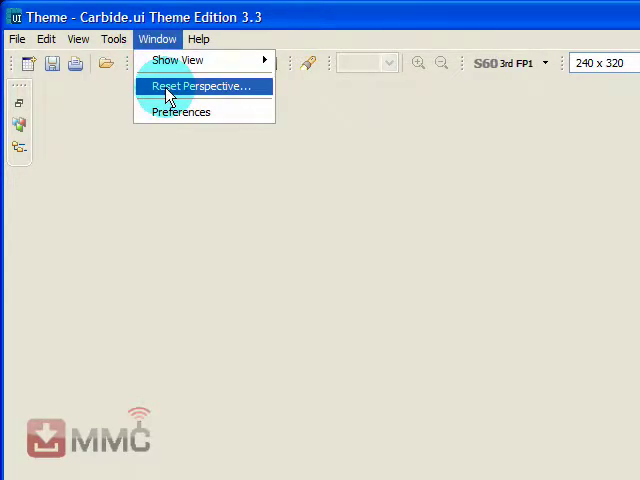
{"action": "left_click", "coordinate": [200, 84]}
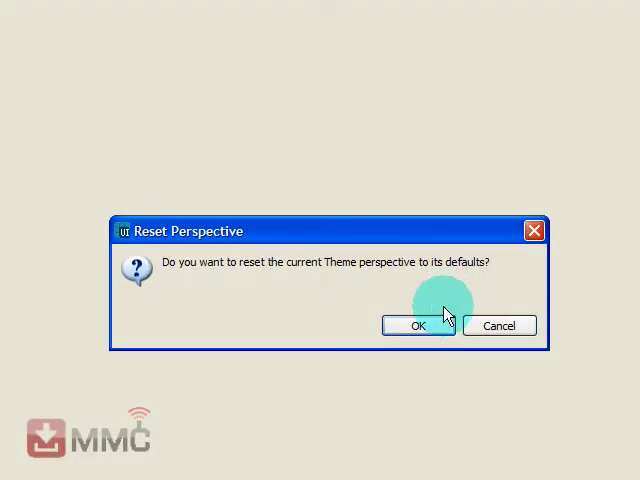
{"action": "left_click", "coordinate": [418, 326]}
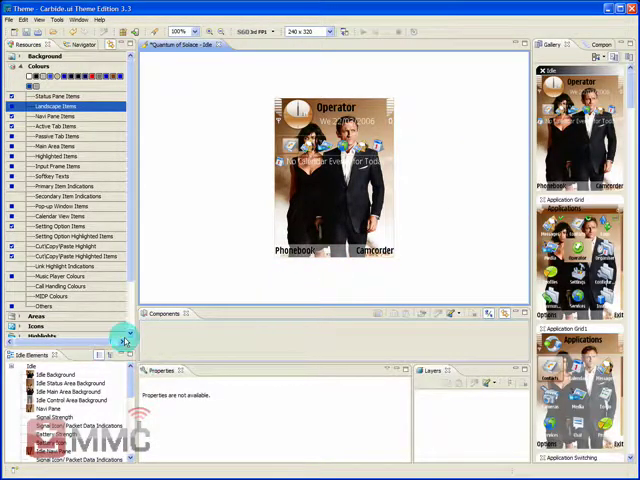
{"action": "mouse_move", "coordinate": [208, 96]}
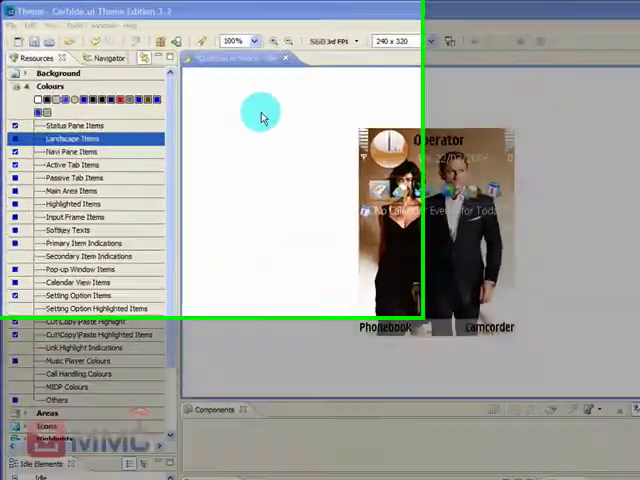
{"action": "left_click", "coordinate": [16, 38]}
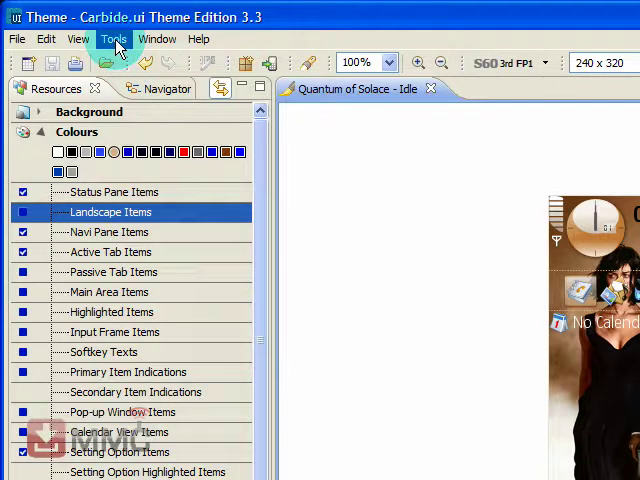
Step: In Handle Key Pairs, create a new key pair named 'test' with a password
{"action": "left_click", "coordinate": [112, 40]}
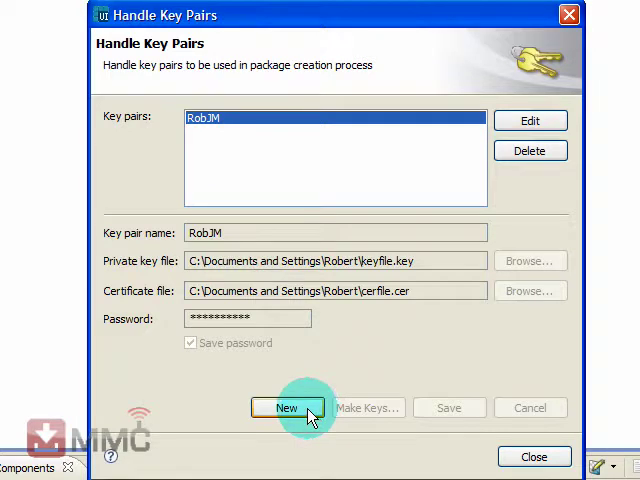
{"action": "left_click", "coordinate": [288, 408]}
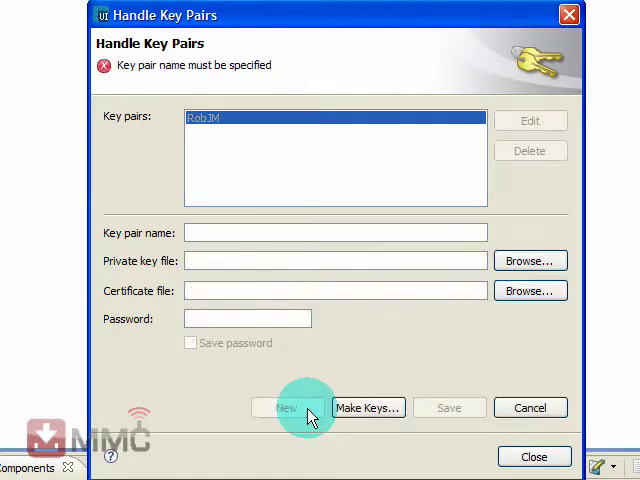
{"action": "left_click", "coordinate": [286, 408]}
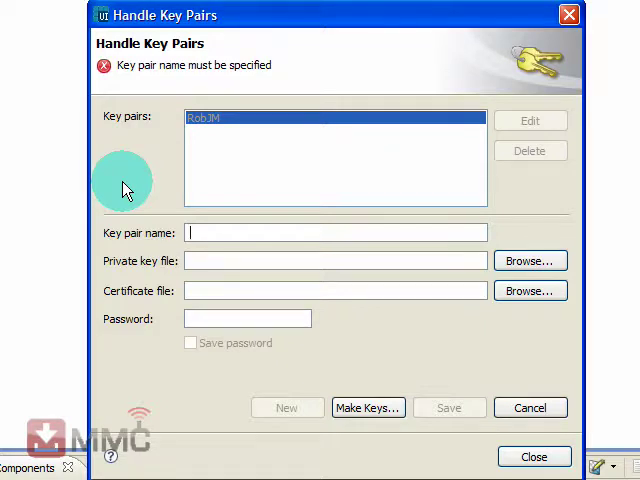
{"action": "type", "text": "test"}
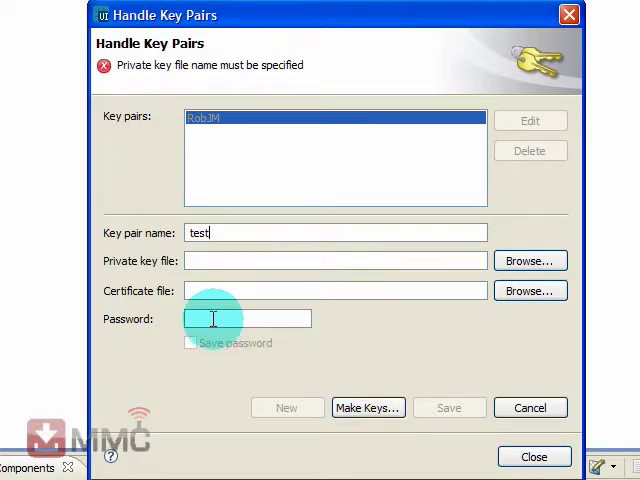
{"action": "mouse_move", "coordinate": [396, 360]}
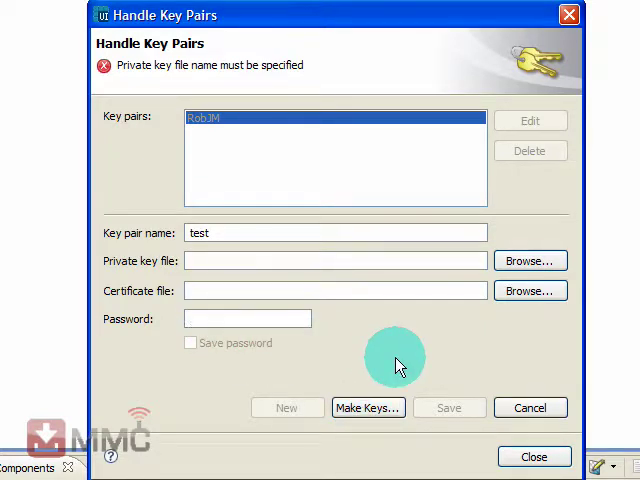
{"action": "type", "text": "****"}
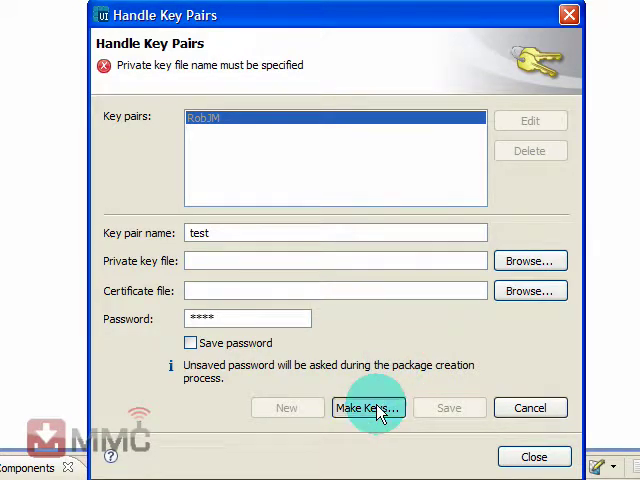
Step: Make Keys with certificate owner details 'test', country 'uk' and e-mail test@test
{"action": "left_click", "coordinate": [368, 408]}
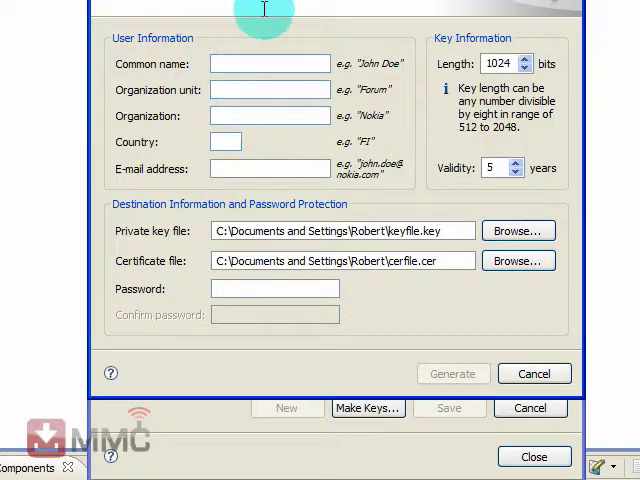
{"action": "mouse_move", "coordinate": [350, 32]}
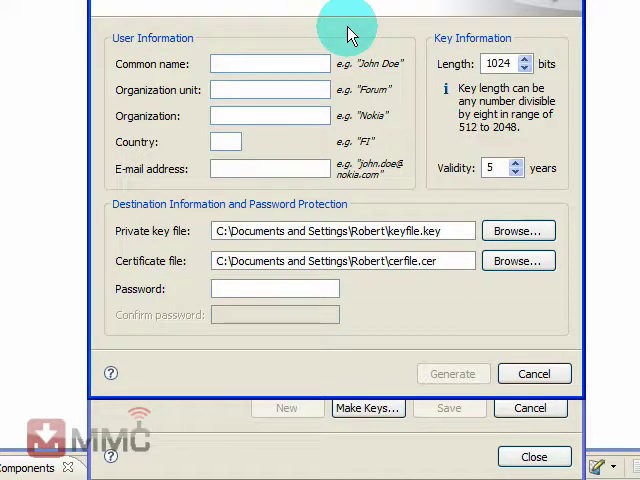
{"action": "type", "text": "test"}
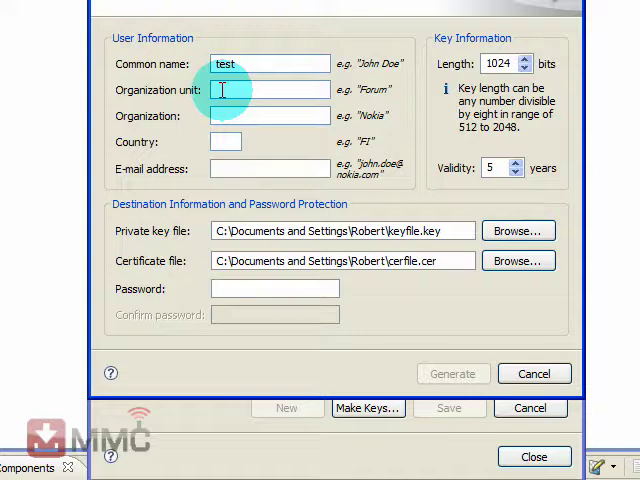
{"action": "type", "text": "test"}
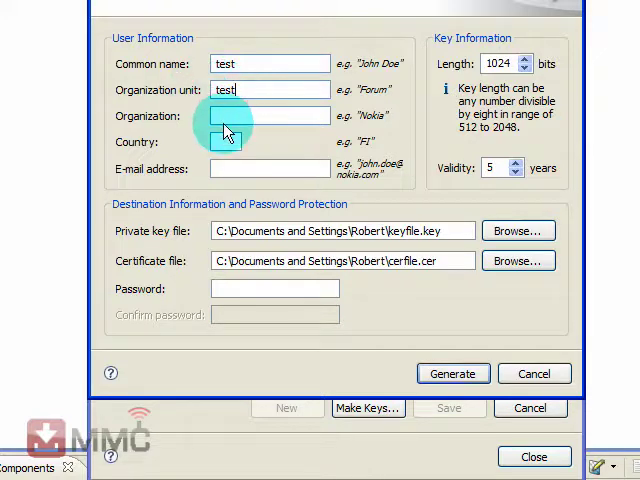
{"action": "type", "text": "test"}
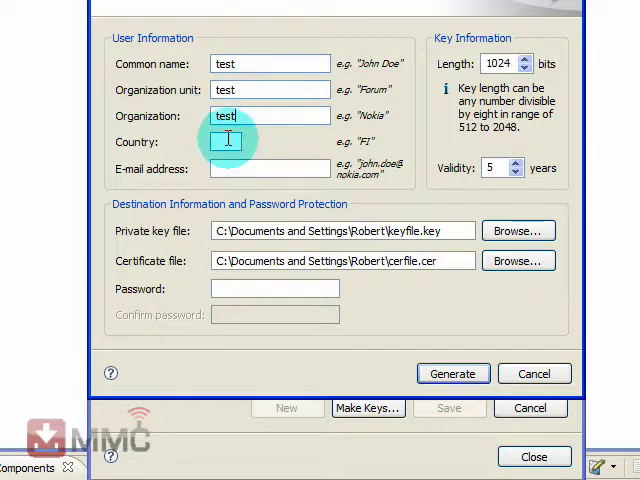
{"action": "type", "text": "uk"}
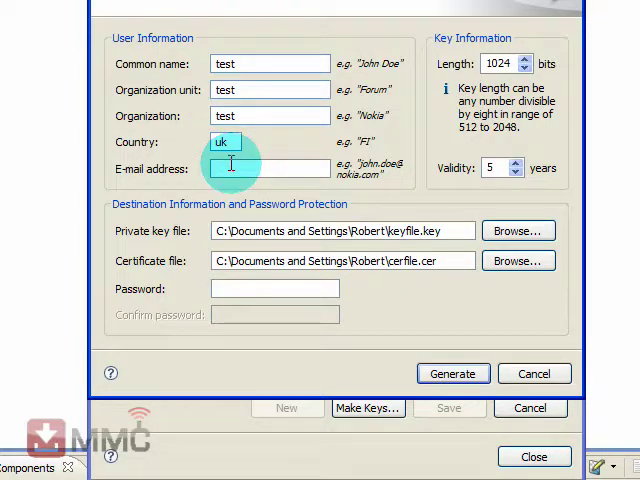
{"action": "type", "text": "test@"}
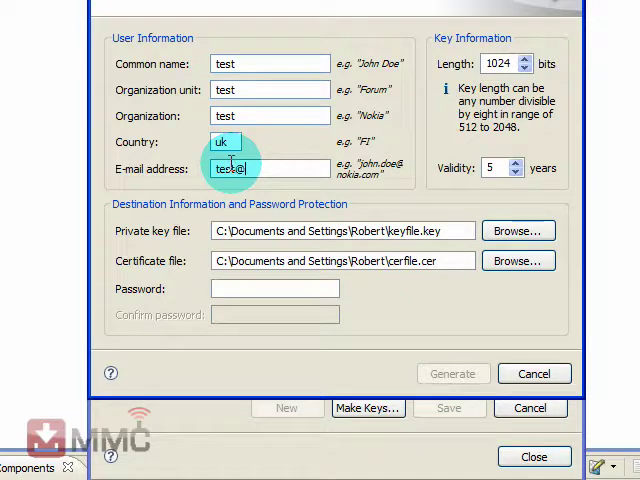
{"action": "type", "text": "test.co.uk"}
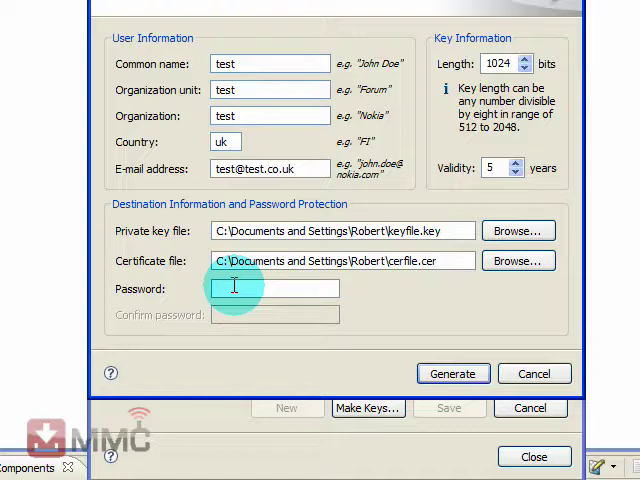
Step: Enter and confirm the key password and generate the key and certificate files
{"action": "type", "text": "****"}
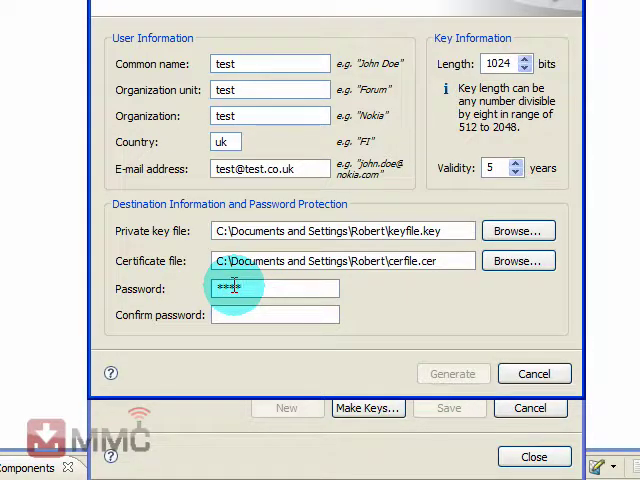
{"action": "type", "text": "*"}
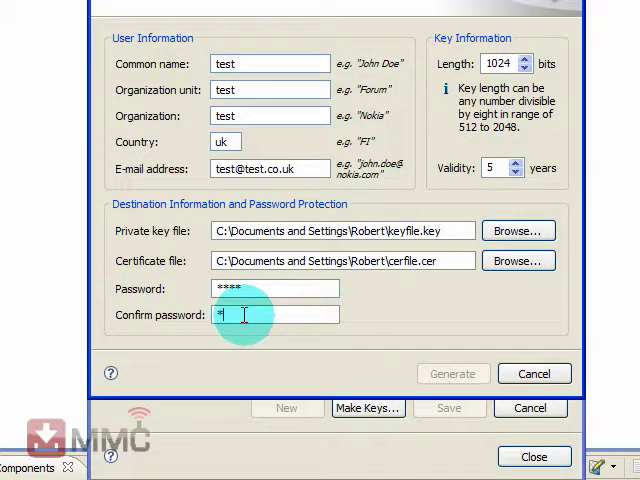
{"action": "type", "text": "****"}
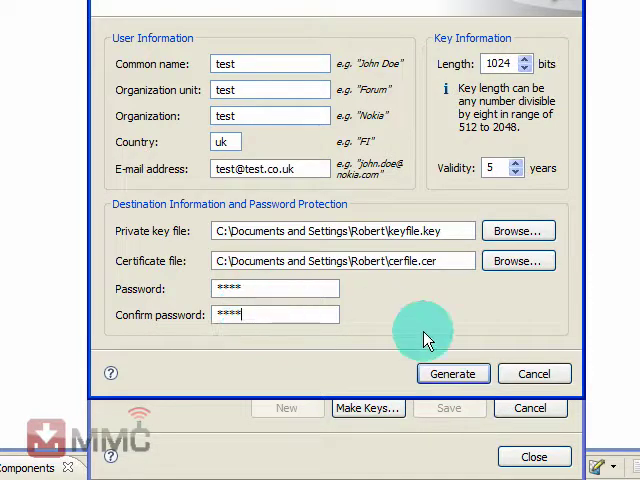
{"action": "left_click", "coordinate": [452, 372]}
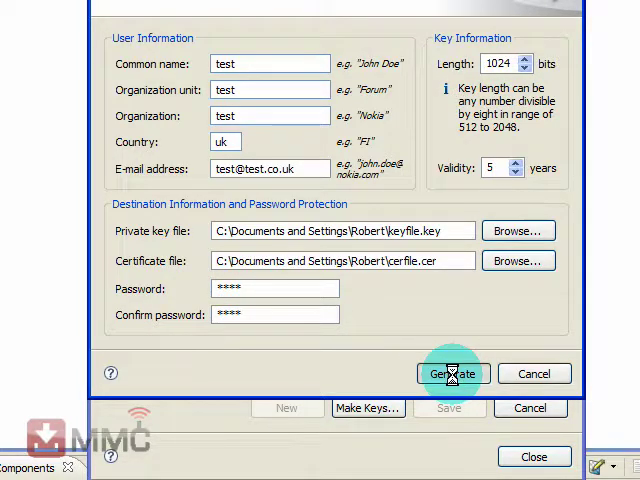
Step: Save the 'test' key pair with Save password ticked and close Handle Key Pairs
{"action": "left_click", "coordinate": [452, 372]}
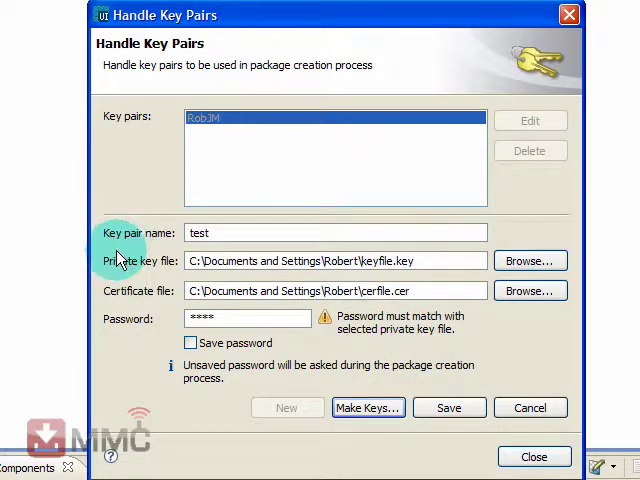
{"action": "left_click", "coordinate": [188, 344]}
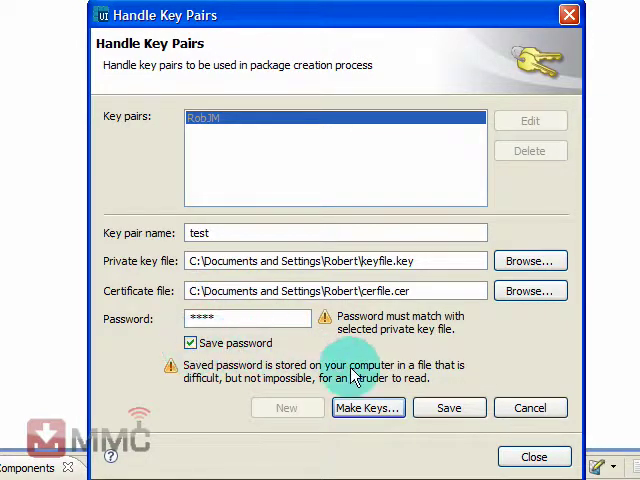
{"action": "left_click", "coordinate": [448, 408]}
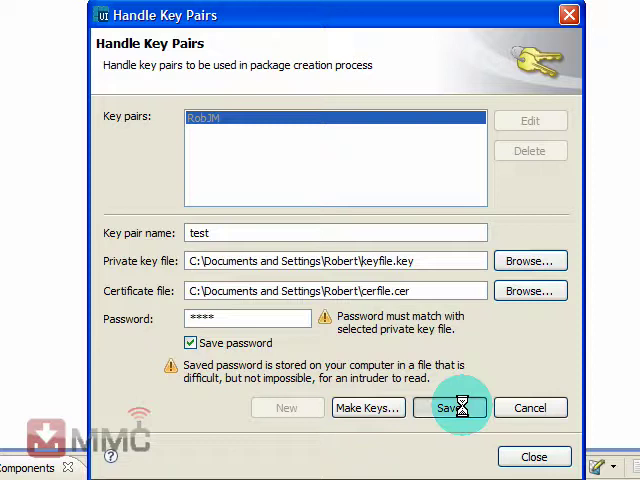
{"action": "left_click", "coordinate": [452, 408]}
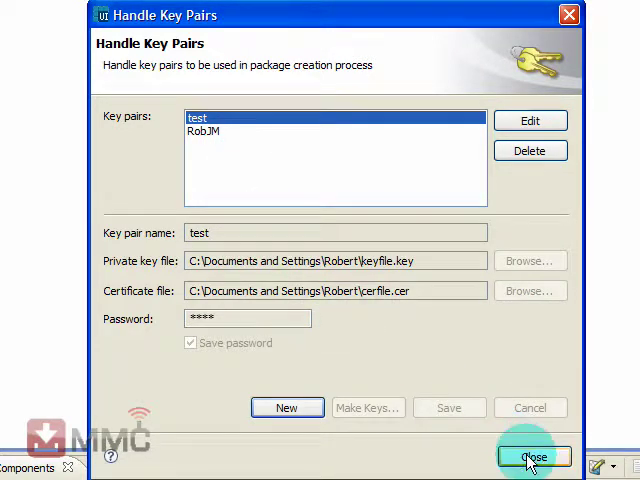
{"action": "left_click", "coordinate": [532, 456]}
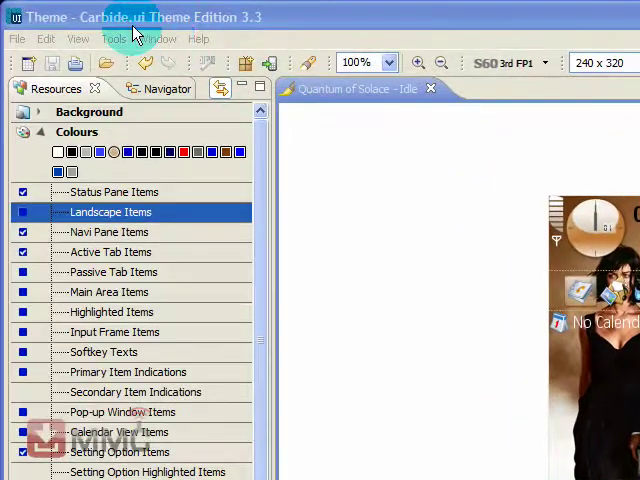
Step: Start Create New Package targeting S60 3rd Edition Feature Packs 1 & 2, 5th Edition
{"action": "left_click", "coordinate": [112, 38]}
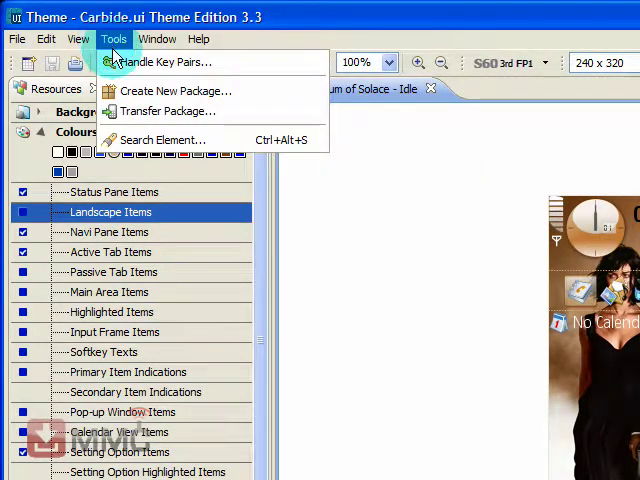
{"action": "left_click", "coordinate": [176, 92]}
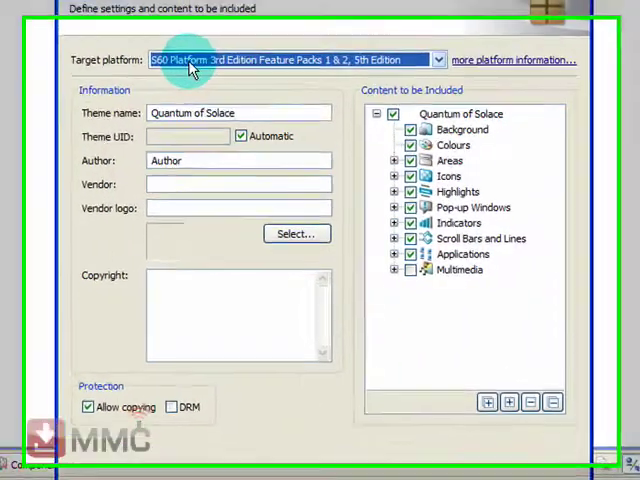
{"action": "left_click", "coordinate": [438, 58]}
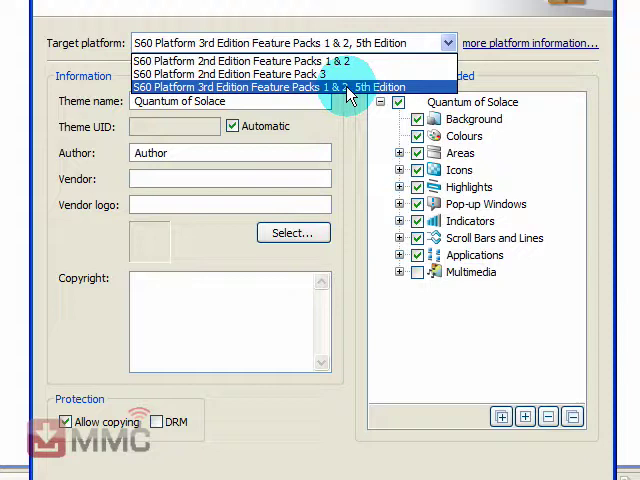
{"action": "left_click", "coordinate": [280, 88]}
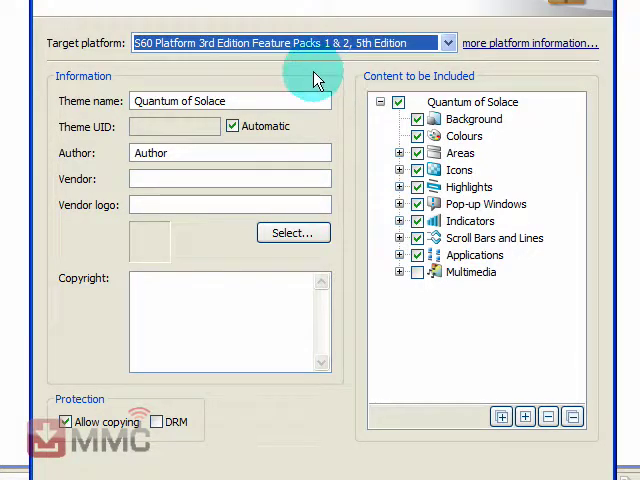
{"action": "mouse_move", "coordinate": [210, 140]}
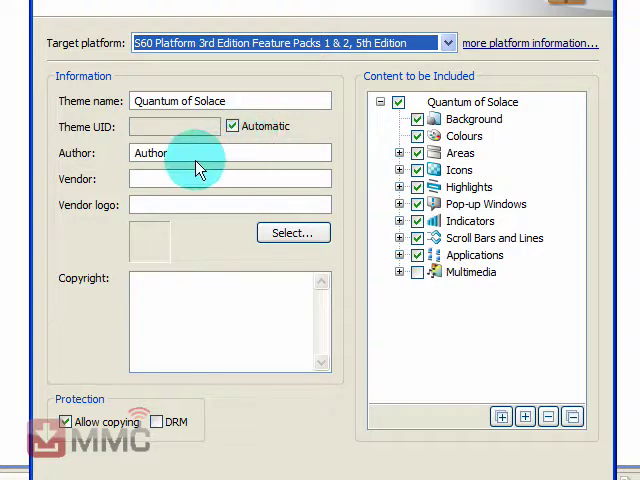
{"action": "mouse_move", "coordinate": [164, 178]}
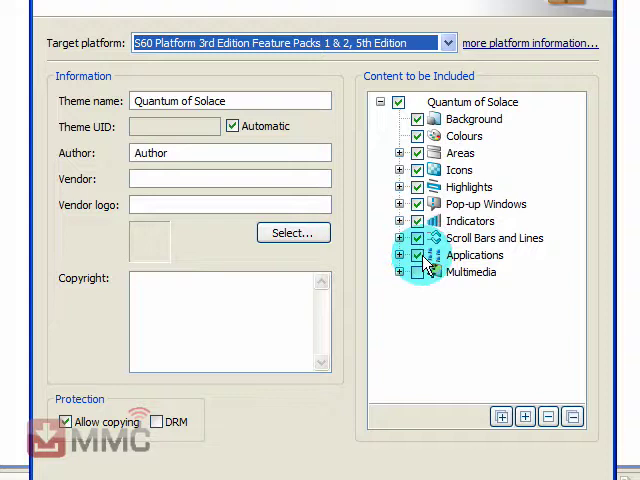
Step: Review the Quantum of Solace package content and continue to the signing settings
{"action": "left_click", "coordinate": [416, 272]}
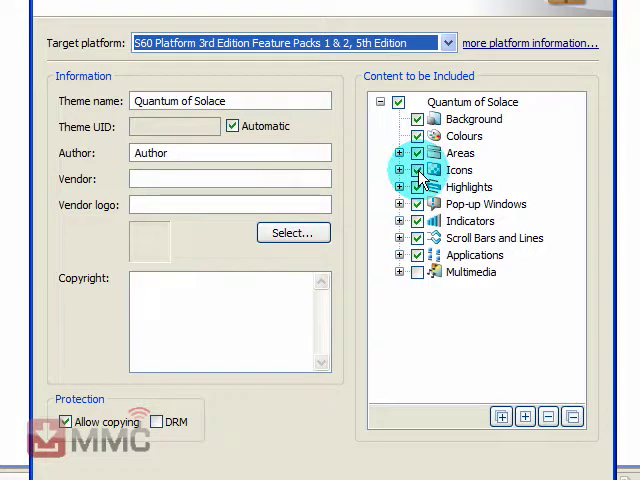
{"action": "left_click", "coordinate": [472, 100]}
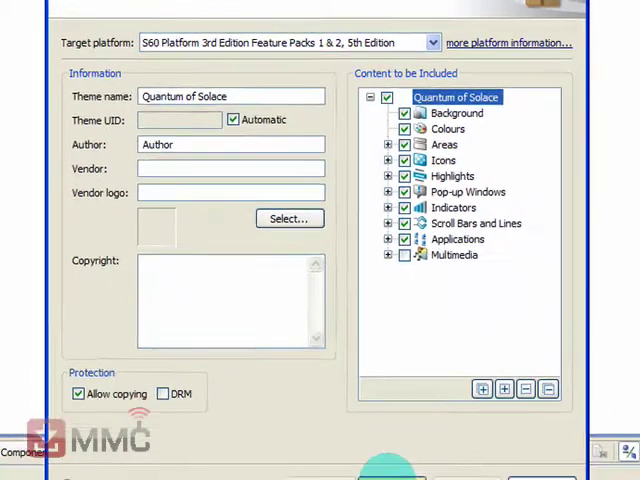
{"action": "left_click", "coordinate": [380, 456]}
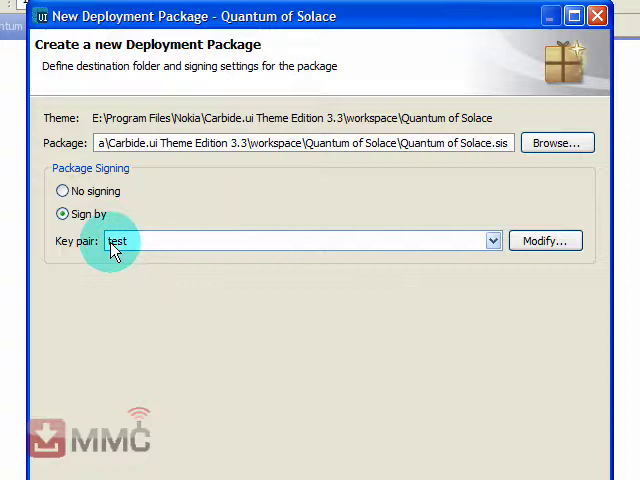
Step: Sign with key pair 'test', overwrite the existing Quantum of Solace.sis, and decline launching the transfer tool
{"action": "left_click", "coordinate": [492, 240]}
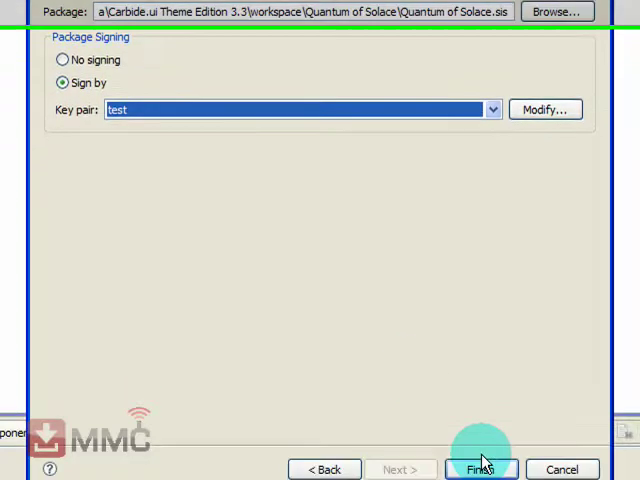
{"action": "left_click", "coordinate": [480, 468]}
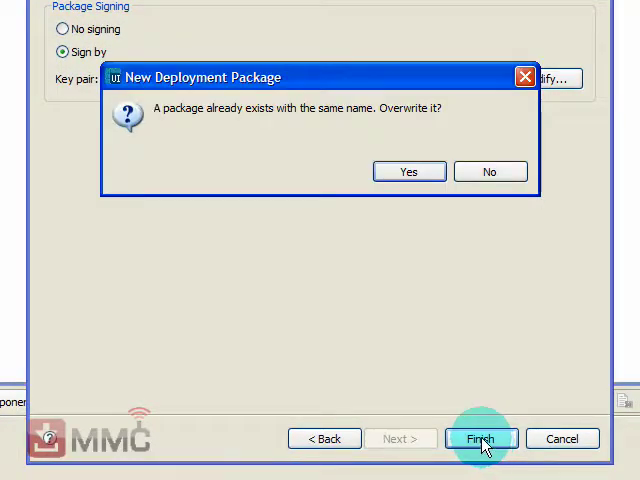
{"action": "mouse_move", "coordinate": [408, 172]}
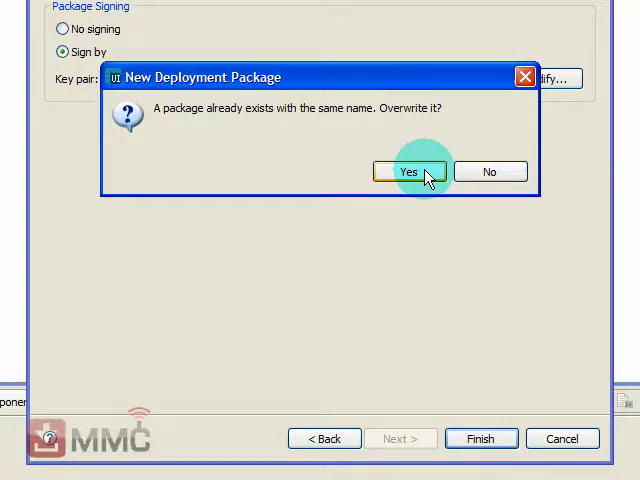
{"action": "left_click", "coordinate": [408, 172]}
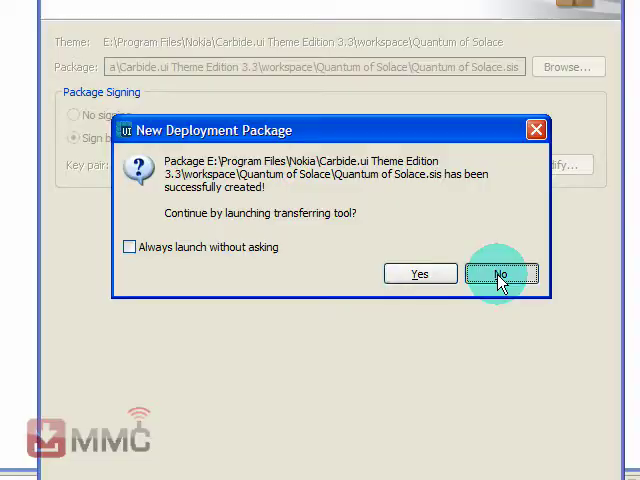
{"action": "left_click", "coordinate": [502, 272]}
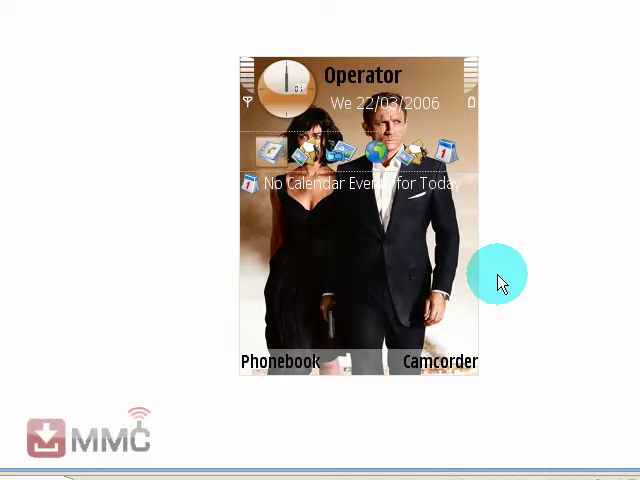